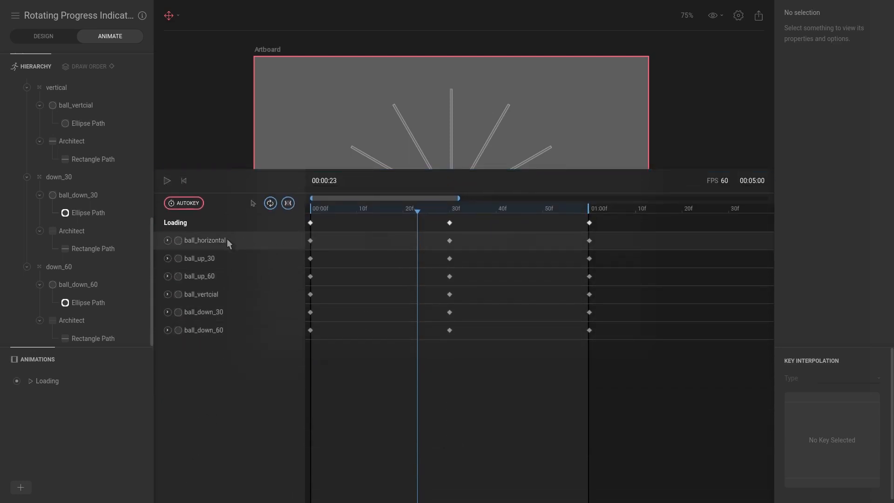
# - Select ball_horizontal's position keyframes in the Loading animation and rewind to frame 0
pyautogui.click(204, 241)
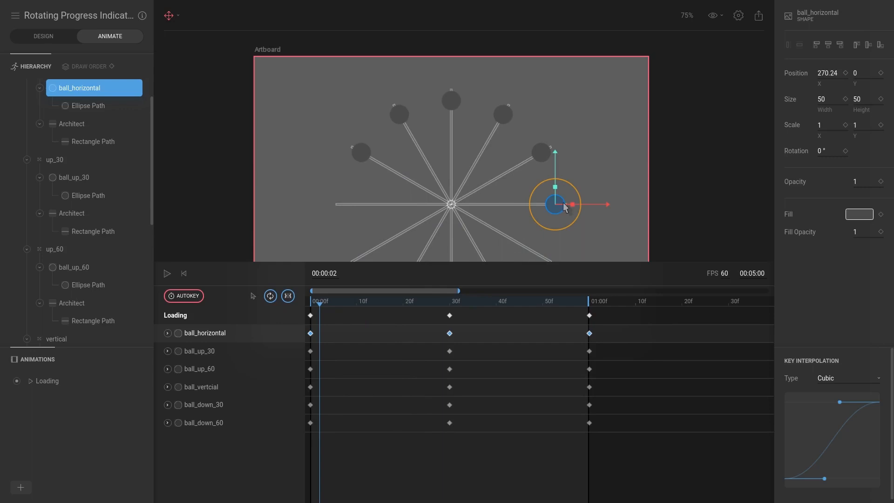
pyautogui.moveTo(514, 169)
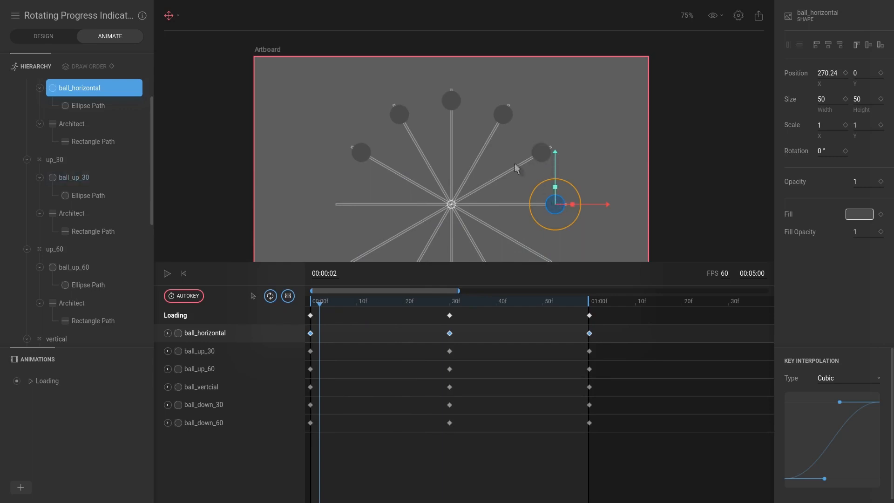
pyautogui.moveTo(350, 308)
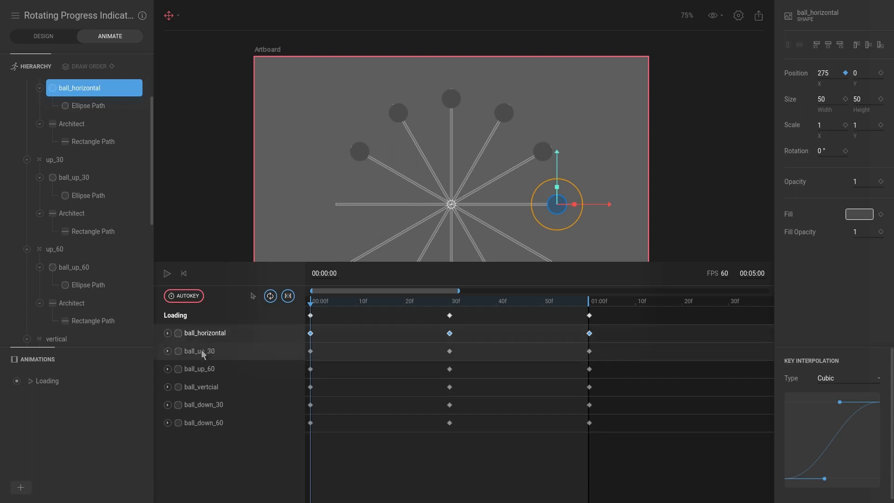
# - Select ball_up_30's keyframes and shift them five frames later than ball_horizontal
pyautogui.click(198, 351)
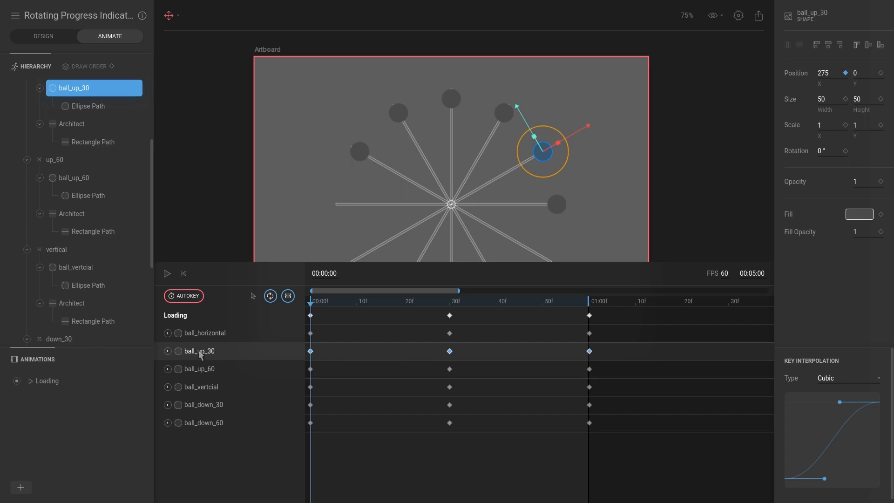
pyautogui.moveTo(321, 317)
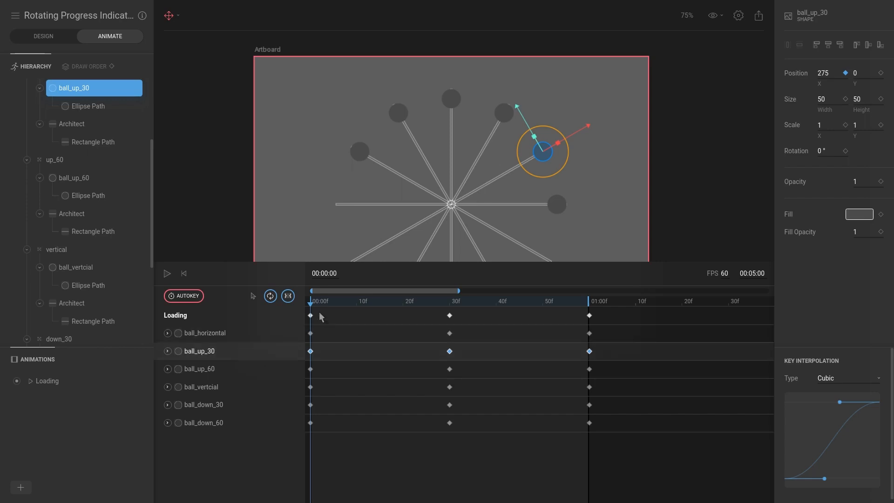
pyautogui.moveTo(325, 308)
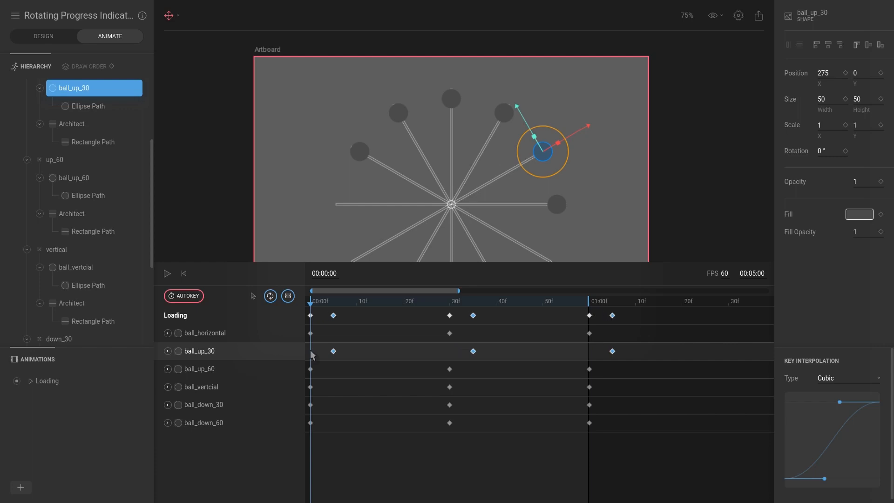
pyautogui.moveTo(281, 374)
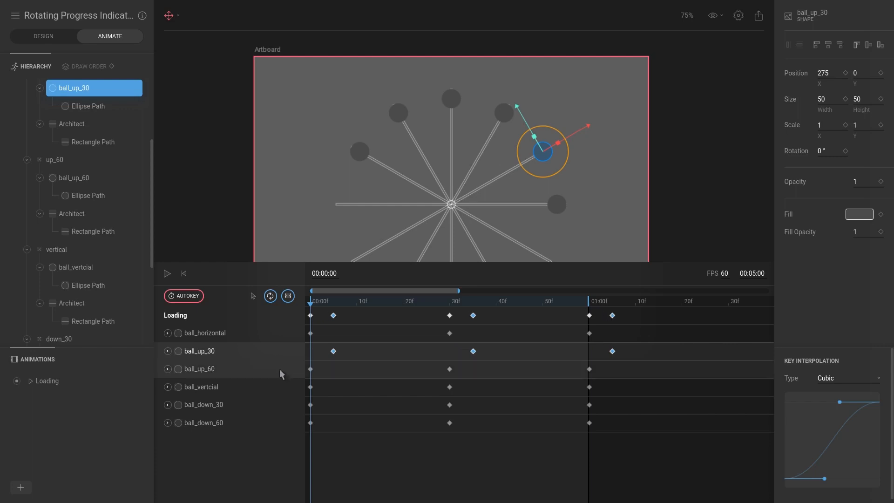
# - Offset ball_up_60, ball_vertcial, ball_down_30 and ball_down_60 keyframes to 10, 15, 20 and 25 frames
pyautogui.click(200, 369)
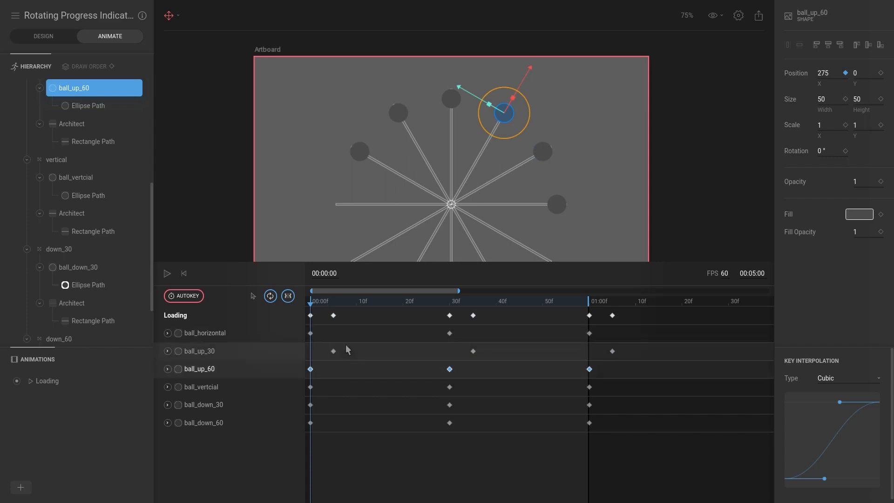
pyautogui.moveTo(345, 363)
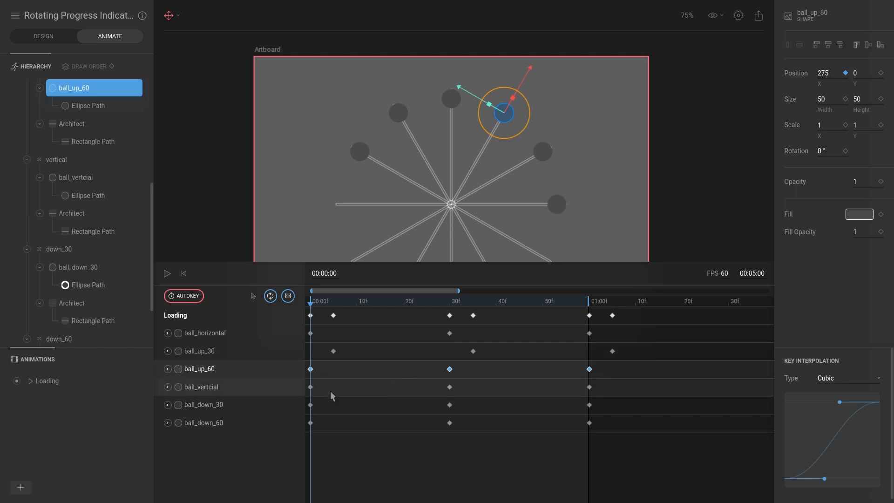
pyautogui.moveTo(247, 382)
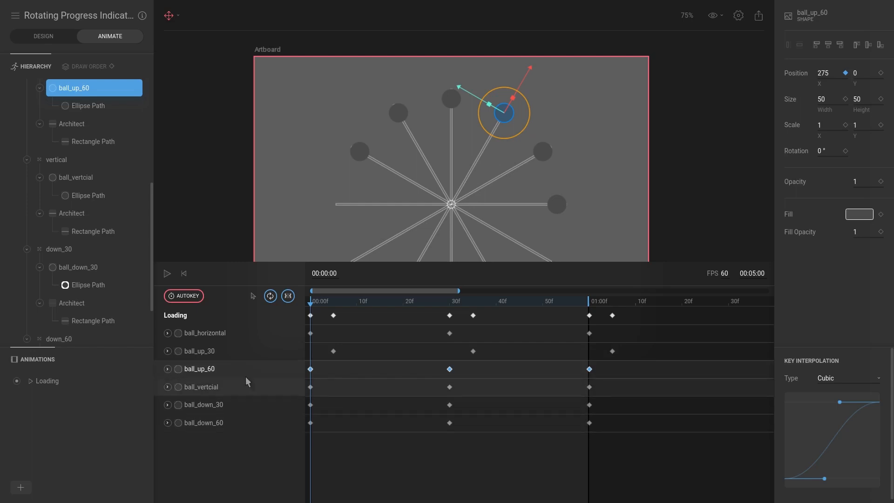
pyautogui.click(200, 387)
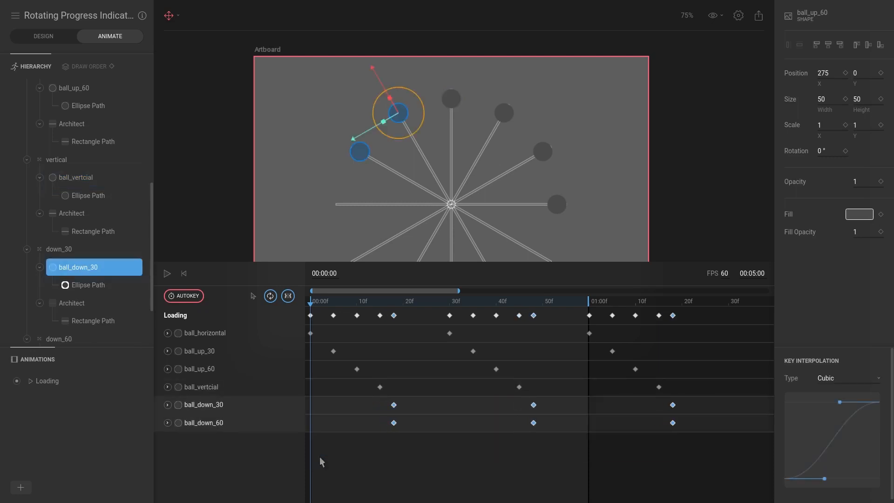
pyautogui.click(202, 423)
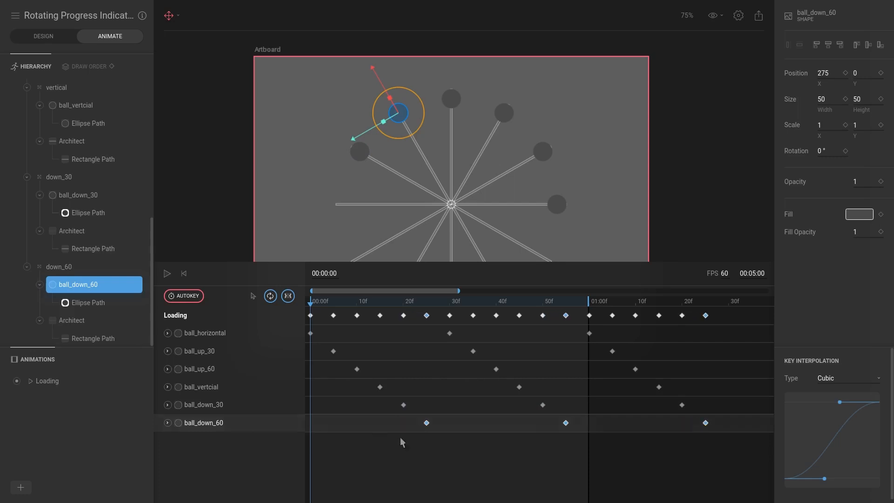
pyautogui.click(588, 300)
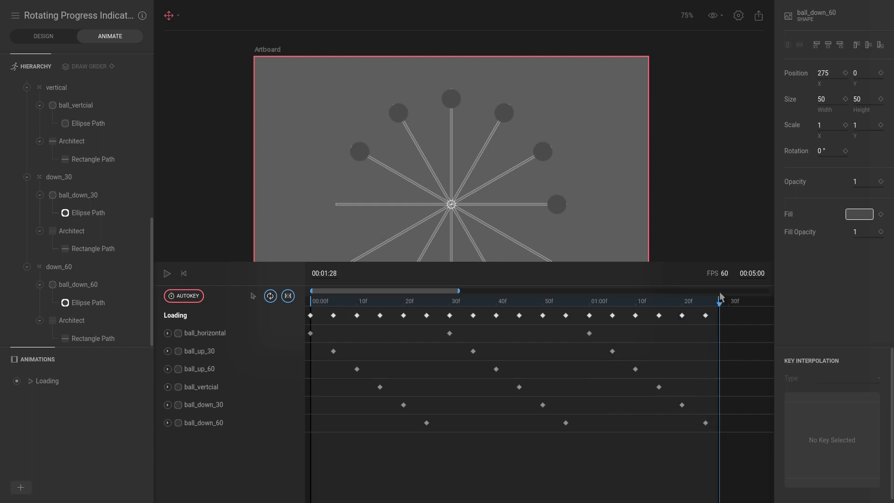
# - Shorten the timeline panel so the whole artboard shows, with the playhead at frame 14
pyautogui.click(166, 274)
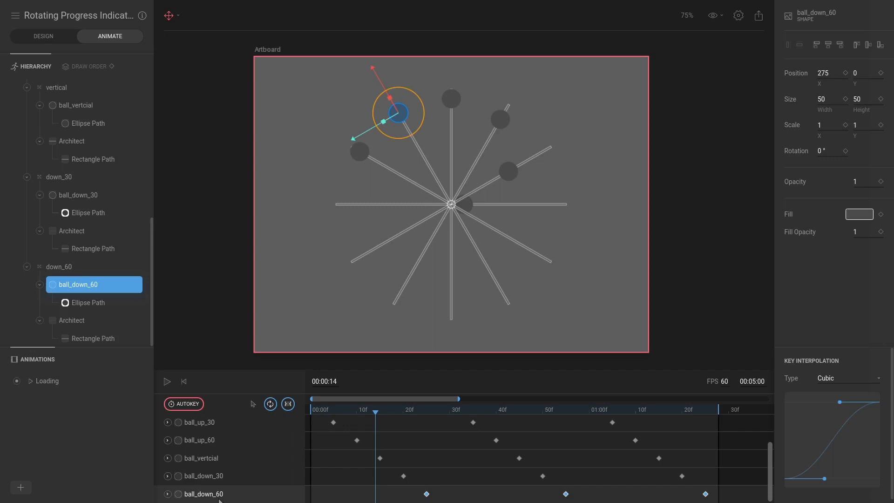
pyautogui.moveTo(68, 285)
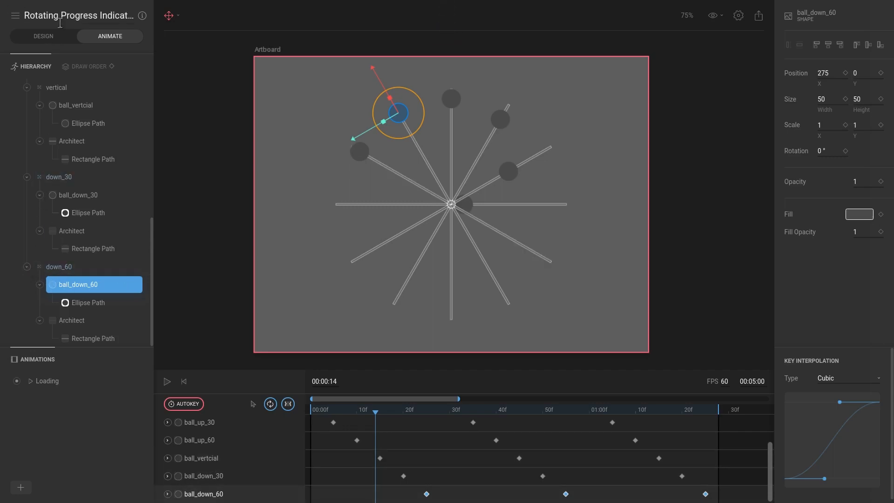
# - In Design mode move the down_60 group above down_30 in the hierarchy, then return to Animate
pyautogui.click(43, 36)
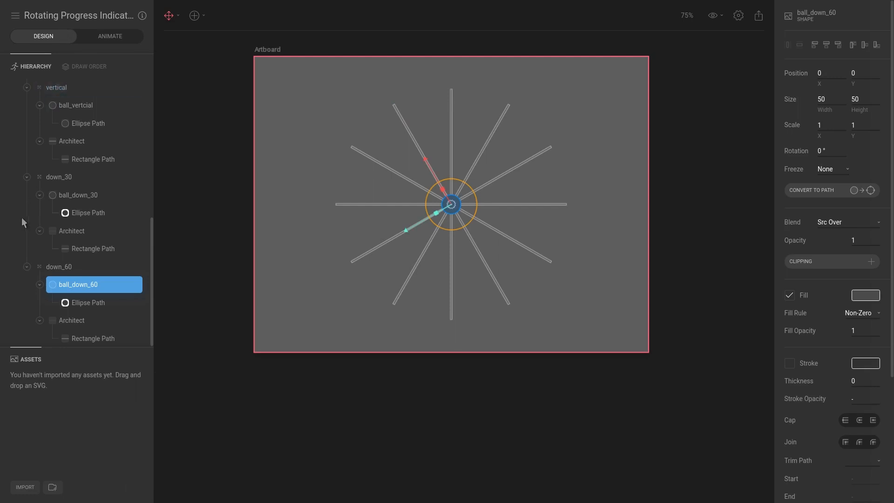
pyautogui.scroll(-3)
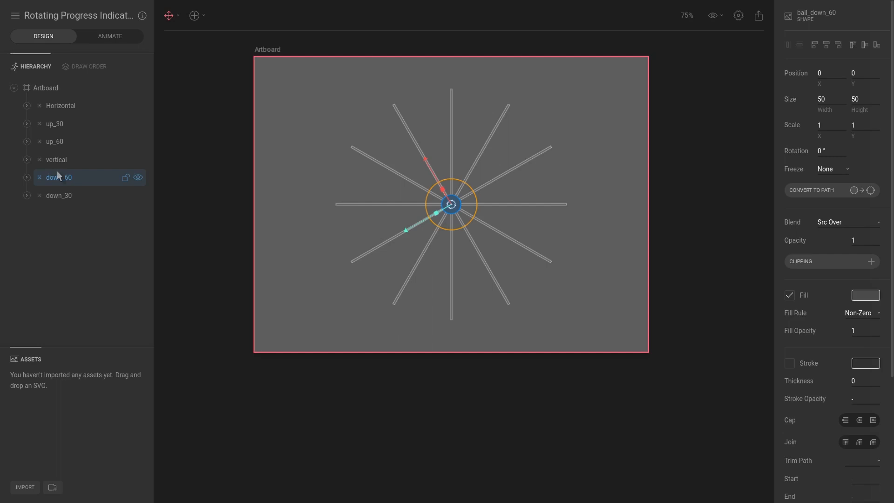
pyautogui.click(110, 37)
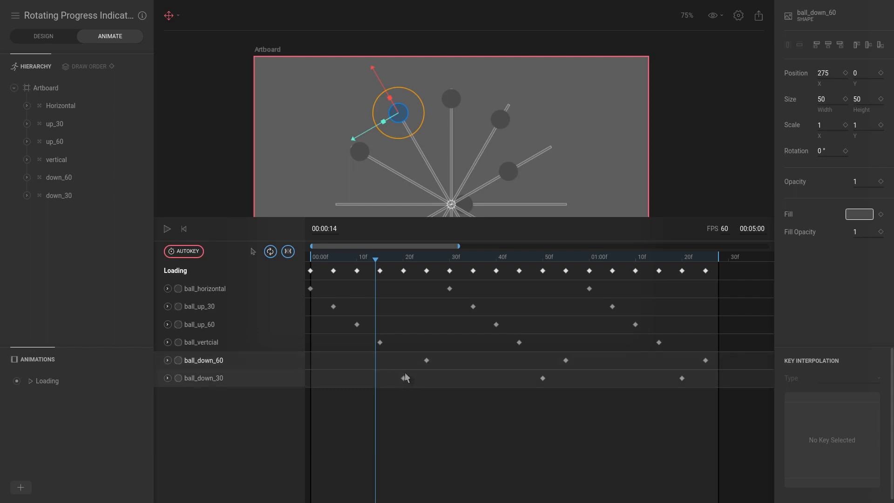
# - Expand the down_60 and down_30 groups and shrink the timeline to reveal the full artboard
pyautogui.click(201, 379)
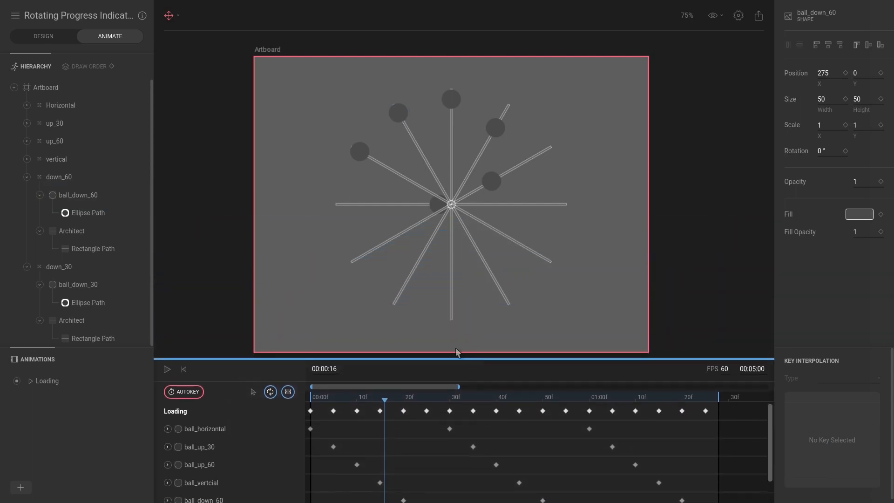
# - Deselect everything and play the Loading animation so the balls sweep around the spokes
pyautogui.click(168, 369)
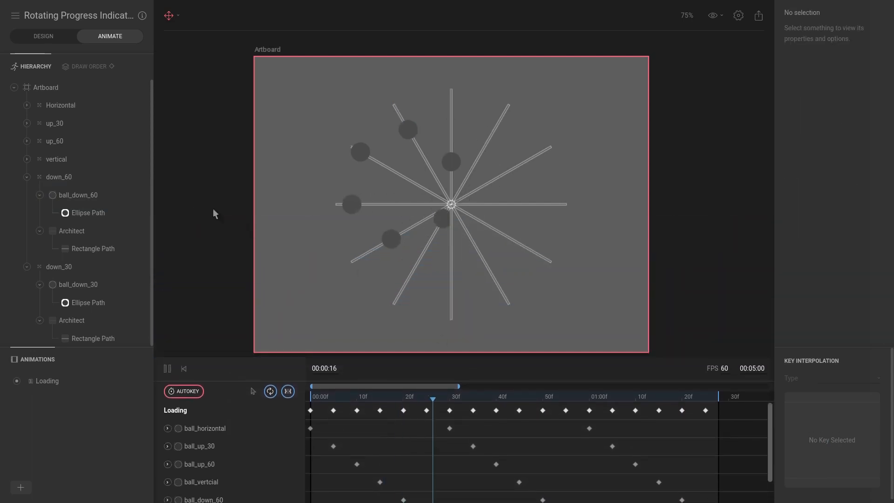
pyautogui.click(581, 409)
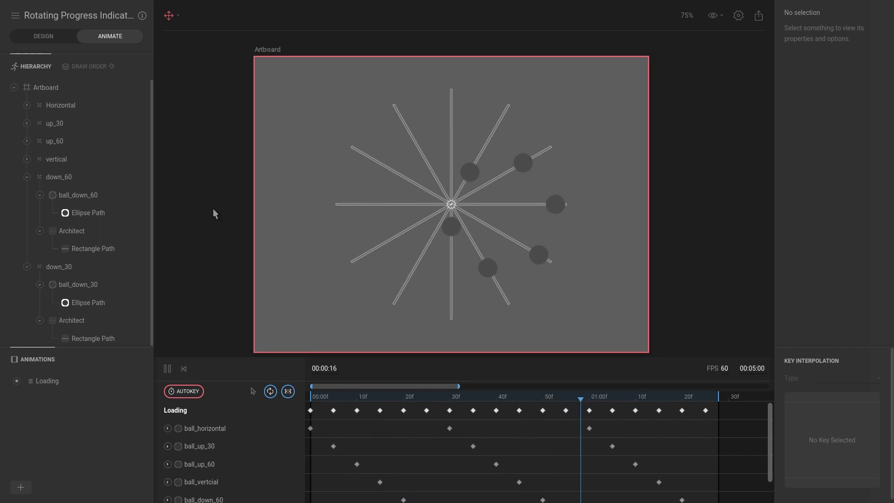